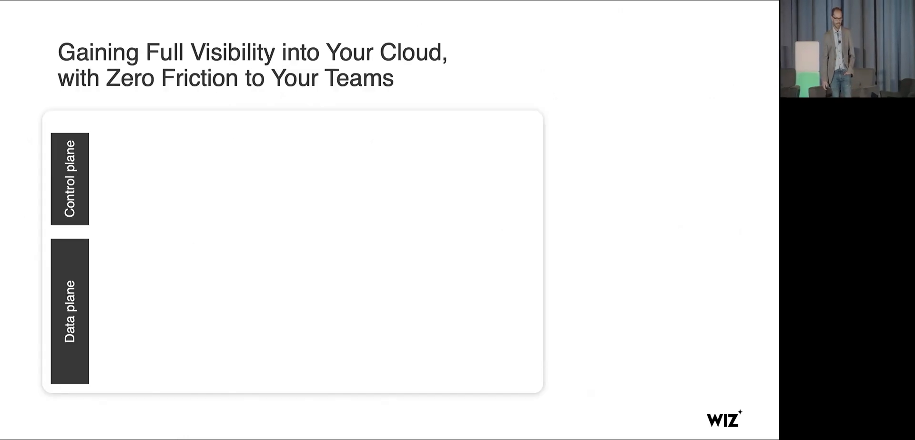
pyautogui.press('right')
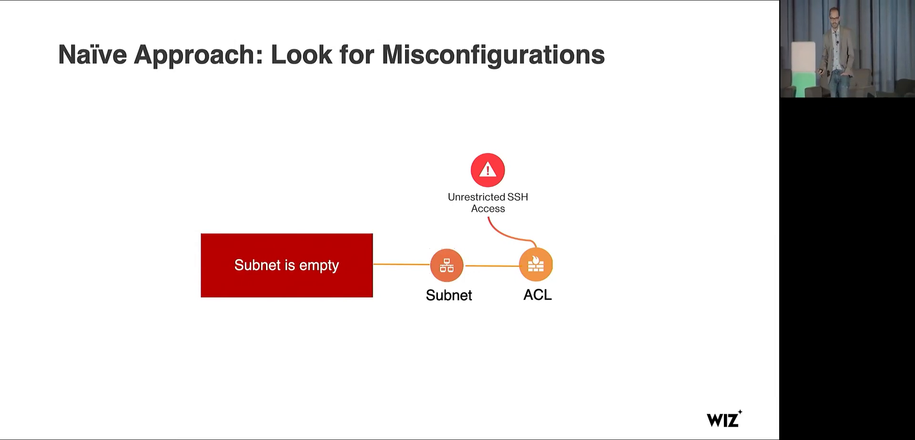
pyautogui.press('right')
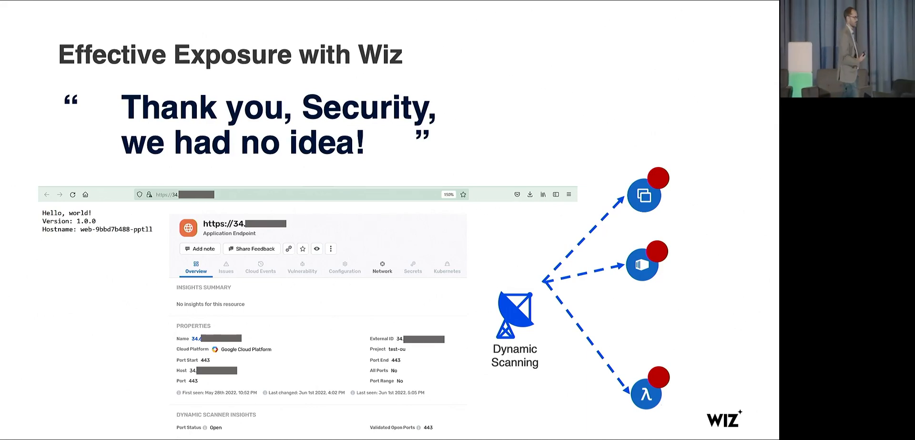
pyautogui.press('right')
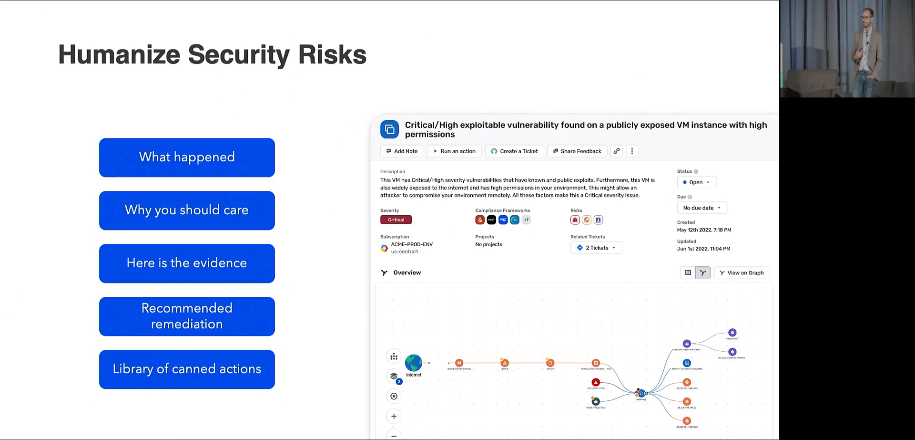
pyautogui.press('right')
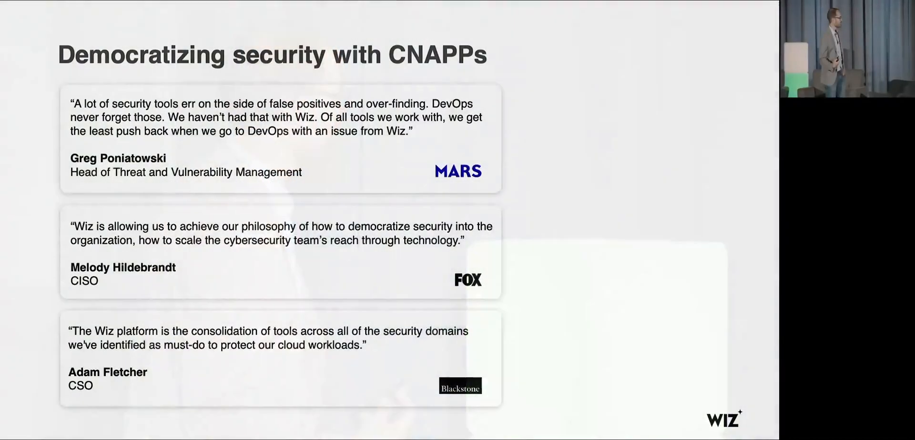